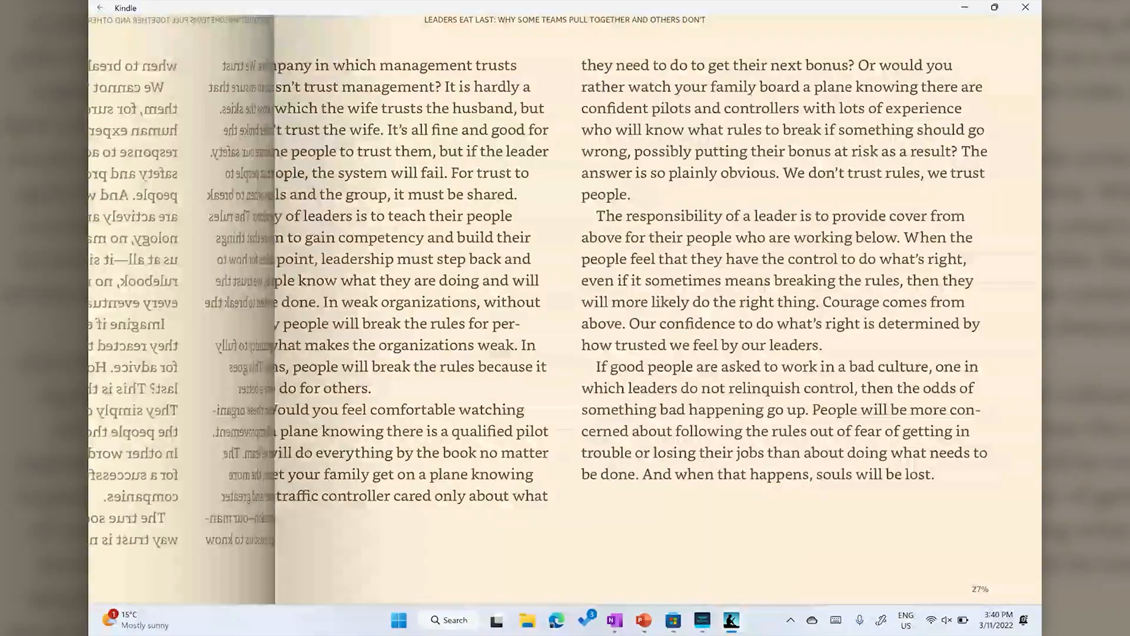
Bring up Task Manager's Processes list over Kindle to show the low CPU usage
click(733, 622)
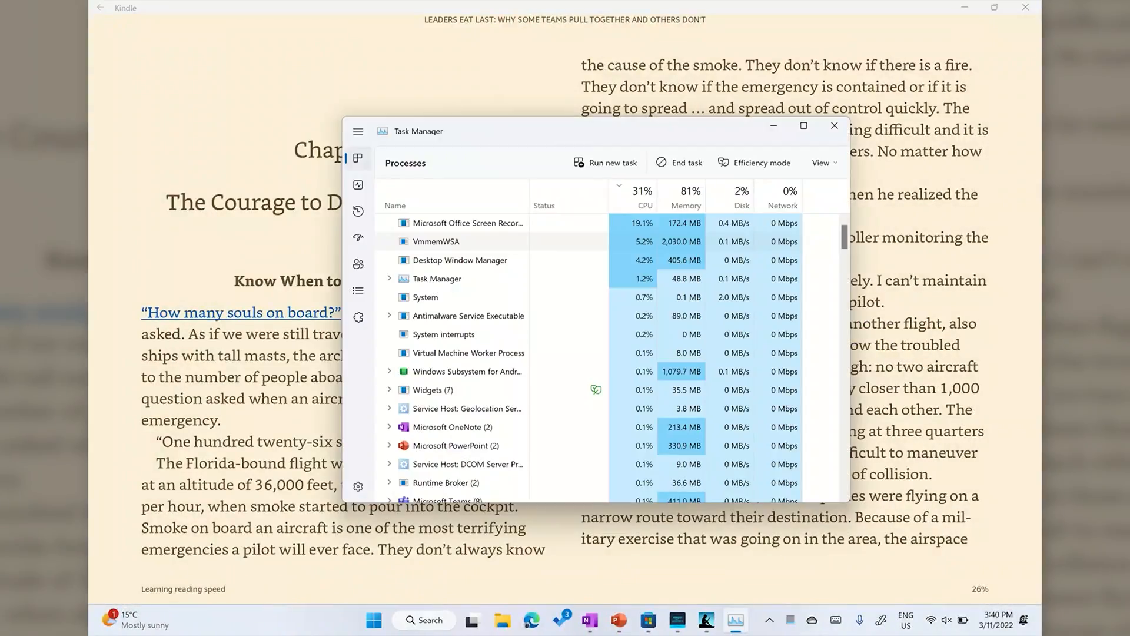